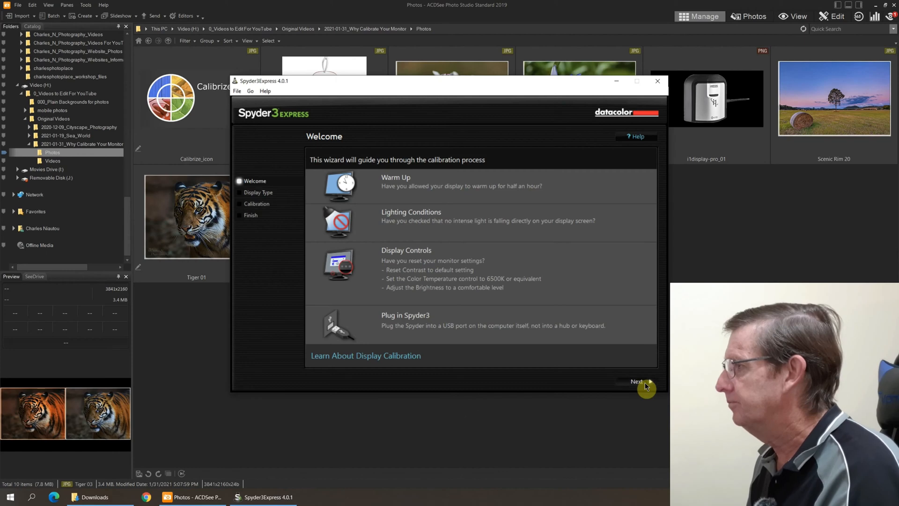
- Advance past the Welcome checklist to the Display Type page
{"action": "left_click", "coordinate": [635, 381]}
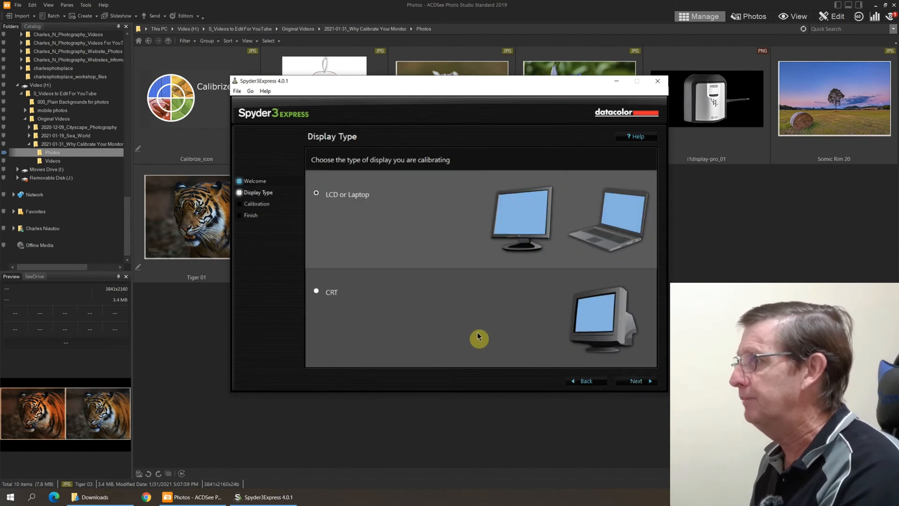
{"action": "mouse_move", "coordinate": [402, 295]}
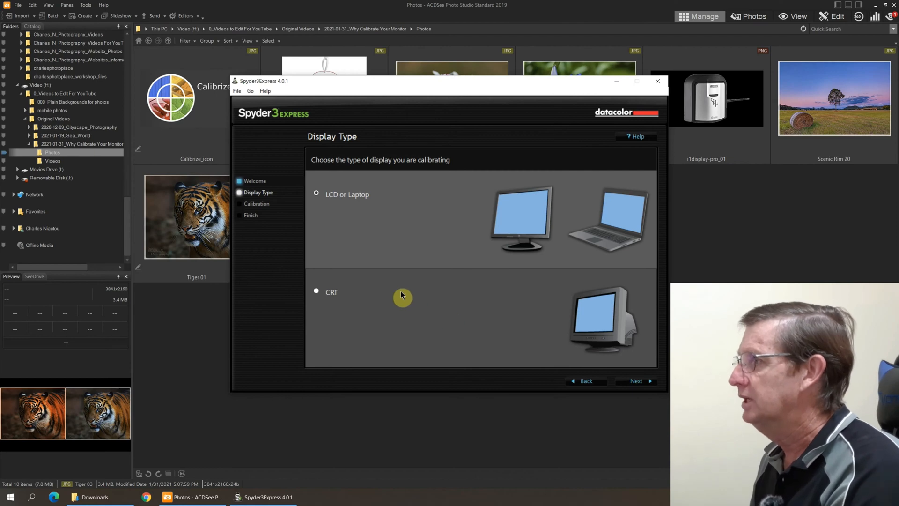